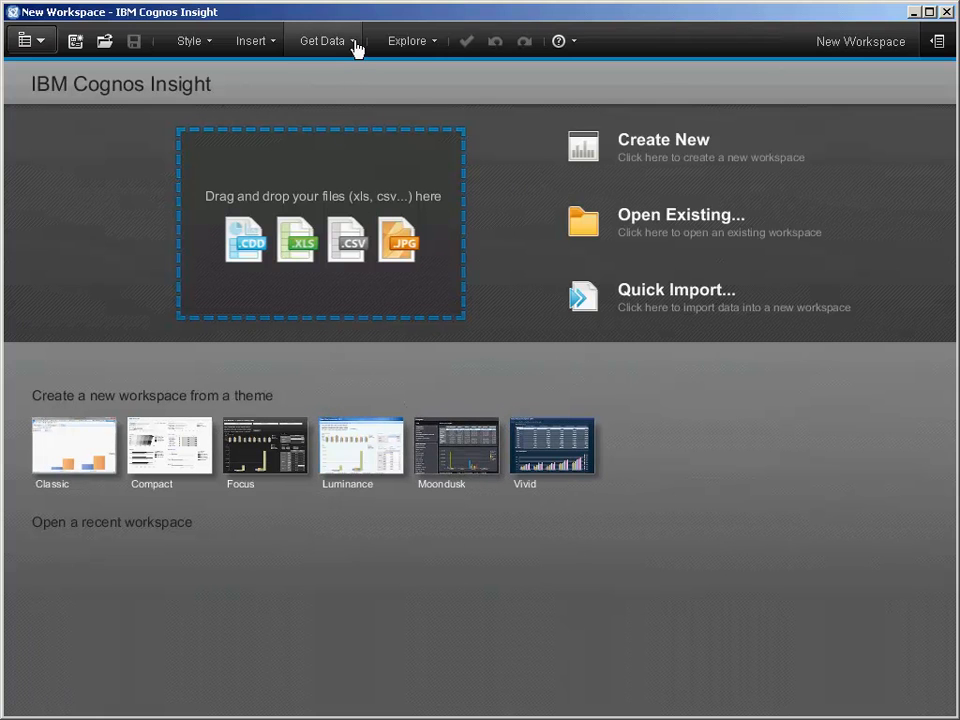
Start the Import Data wizard from Get Data and select 'Import From a File.txt' as the source file
left_click(324, 40)
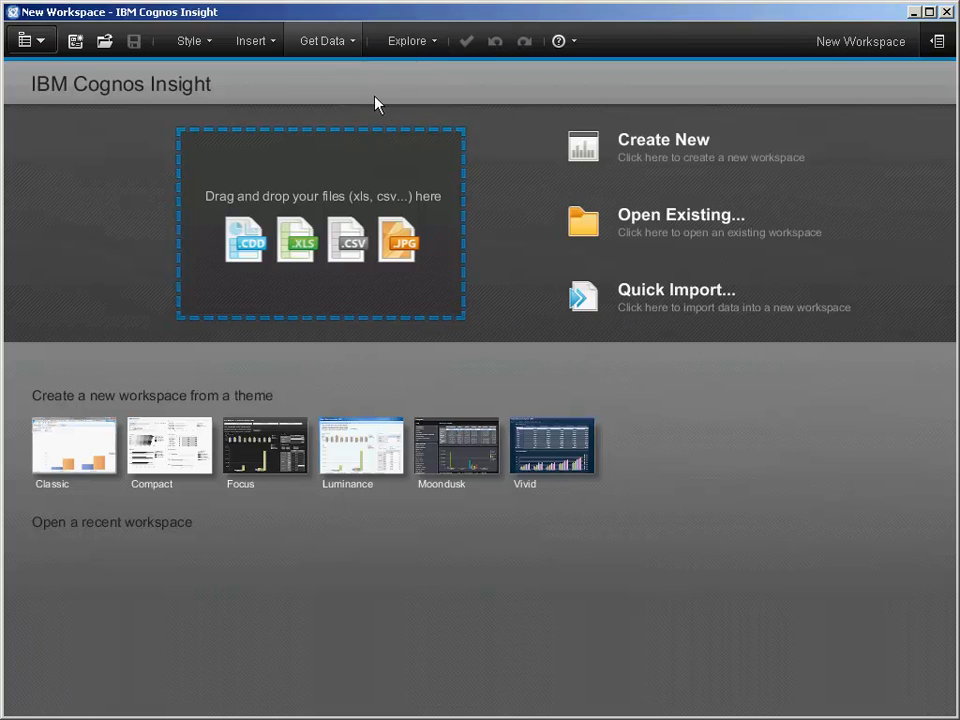
left_click(676, 288)
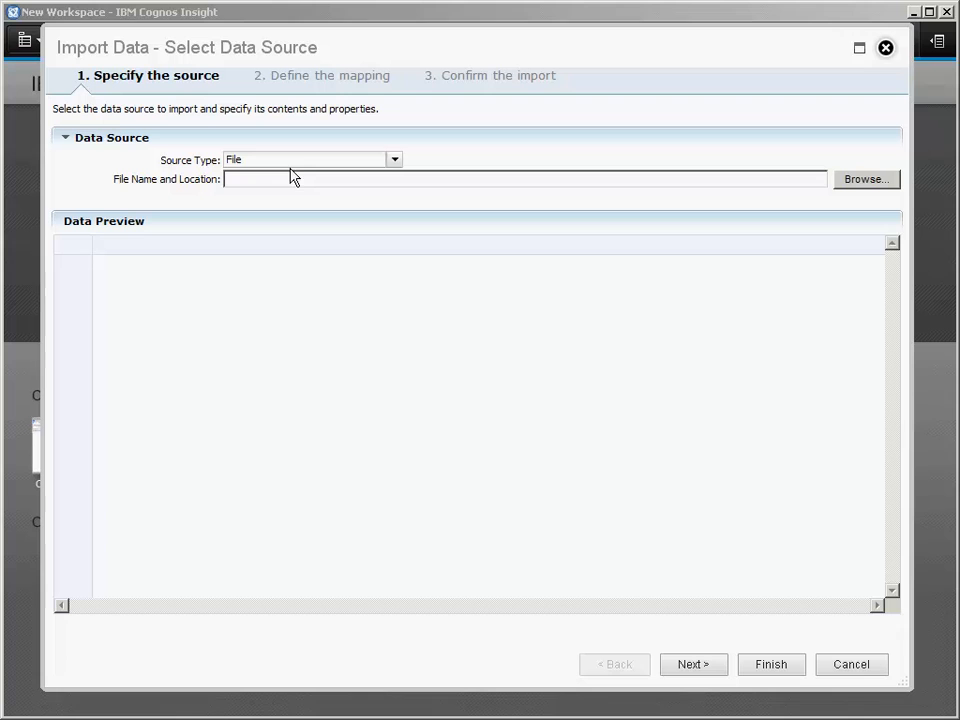
mouse_move(284, 166)
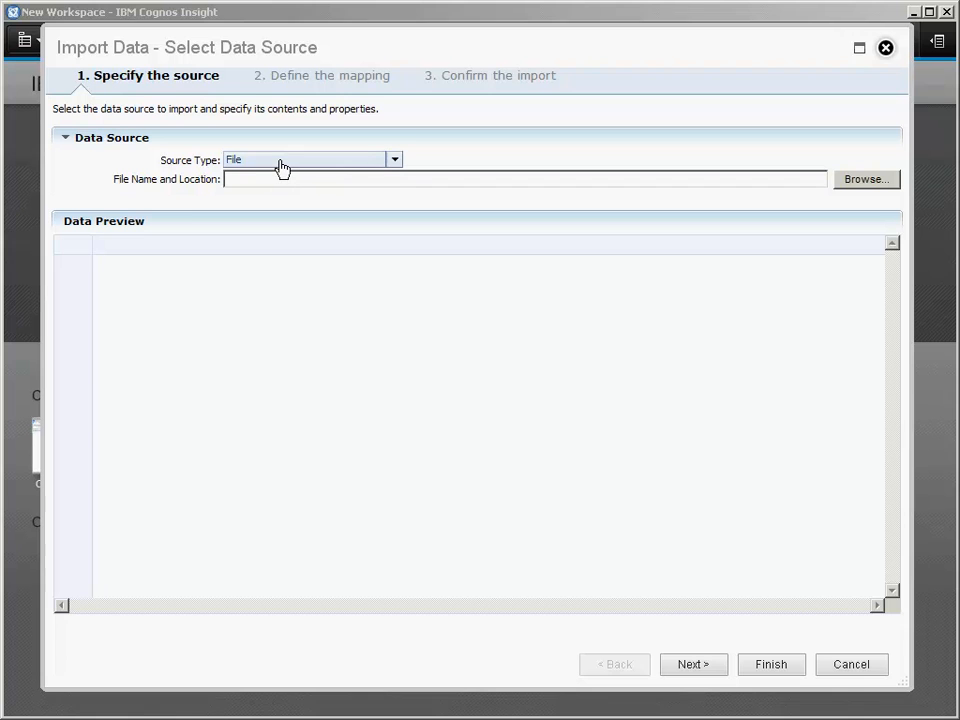
mouse_move(440, 256)
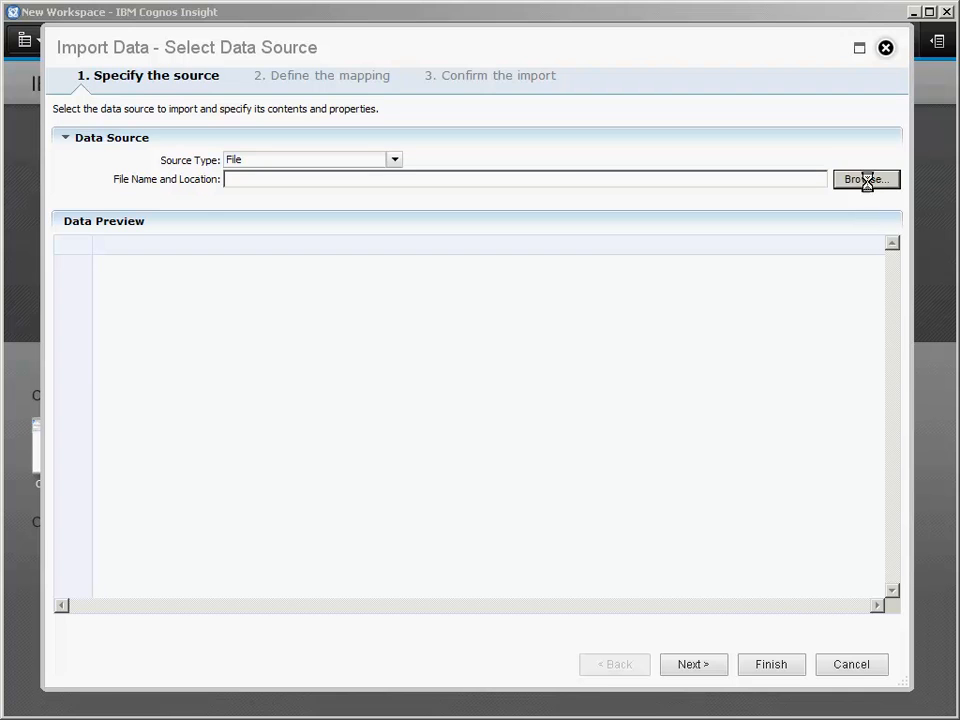
left_click(864, 180)
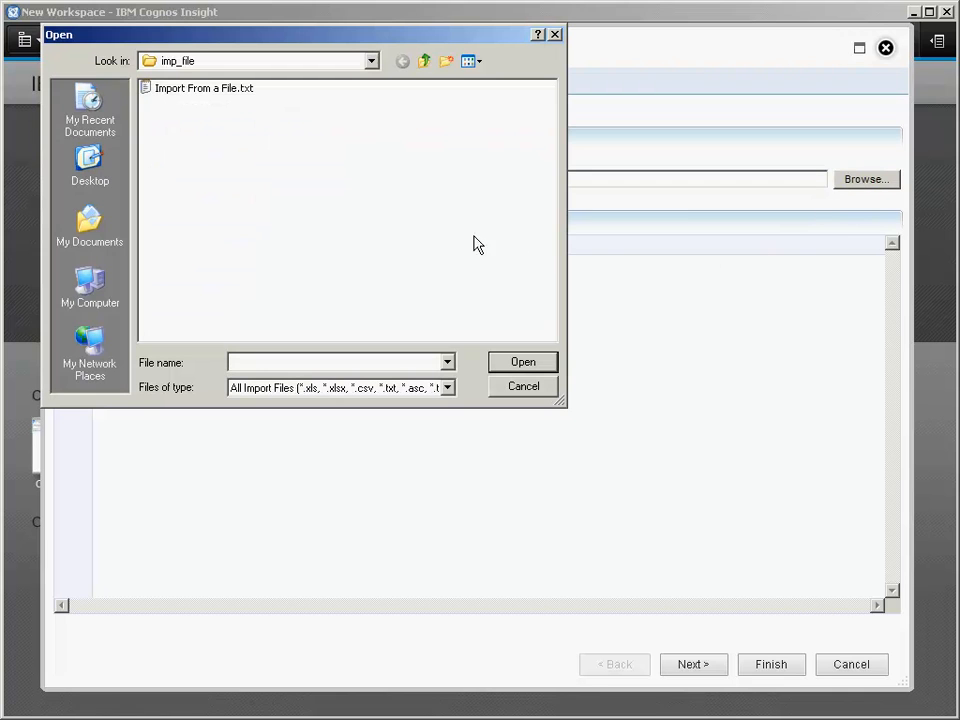
mouse_move(230, 96)
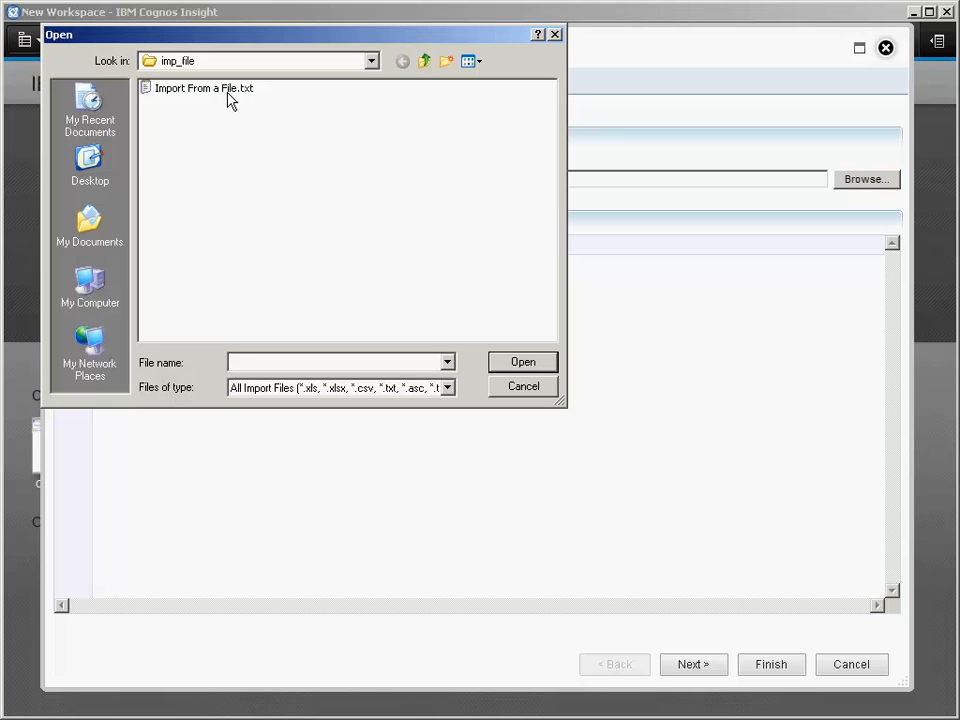
left_click(204, 88)
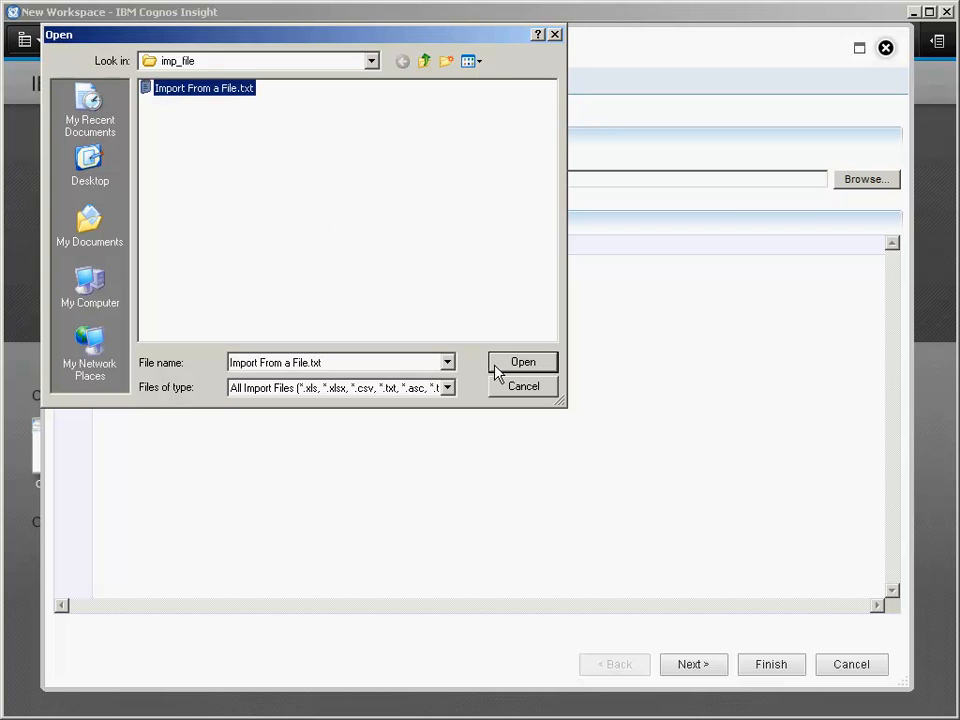
Load the text file, review its Data Preview rows, and advance to the Data Mapping step
left_click(524, 362)
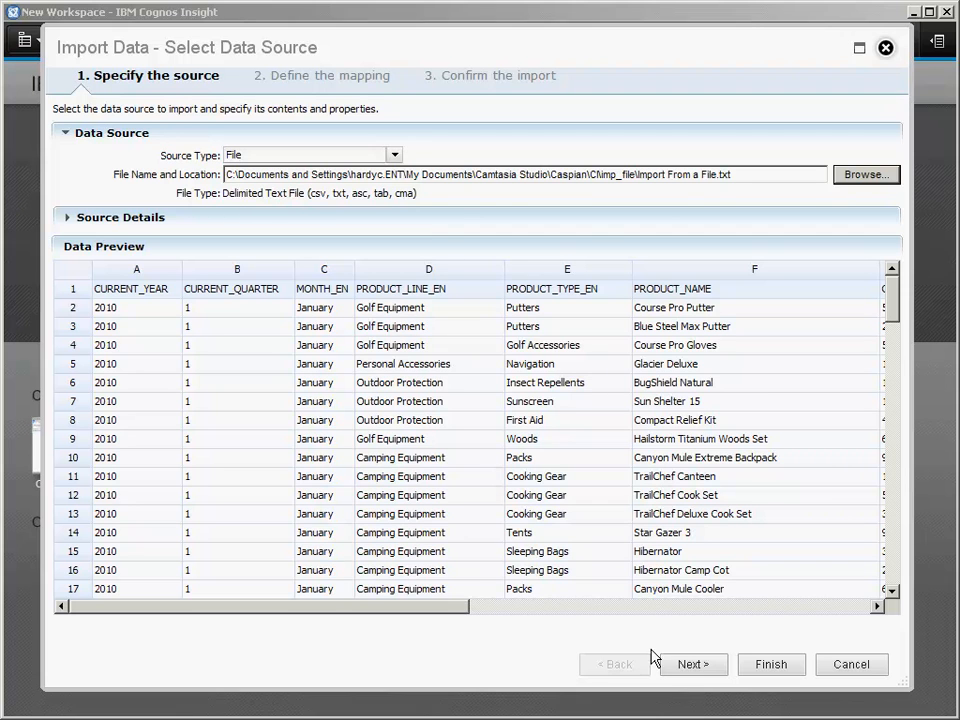
mouse_move(632, 640)
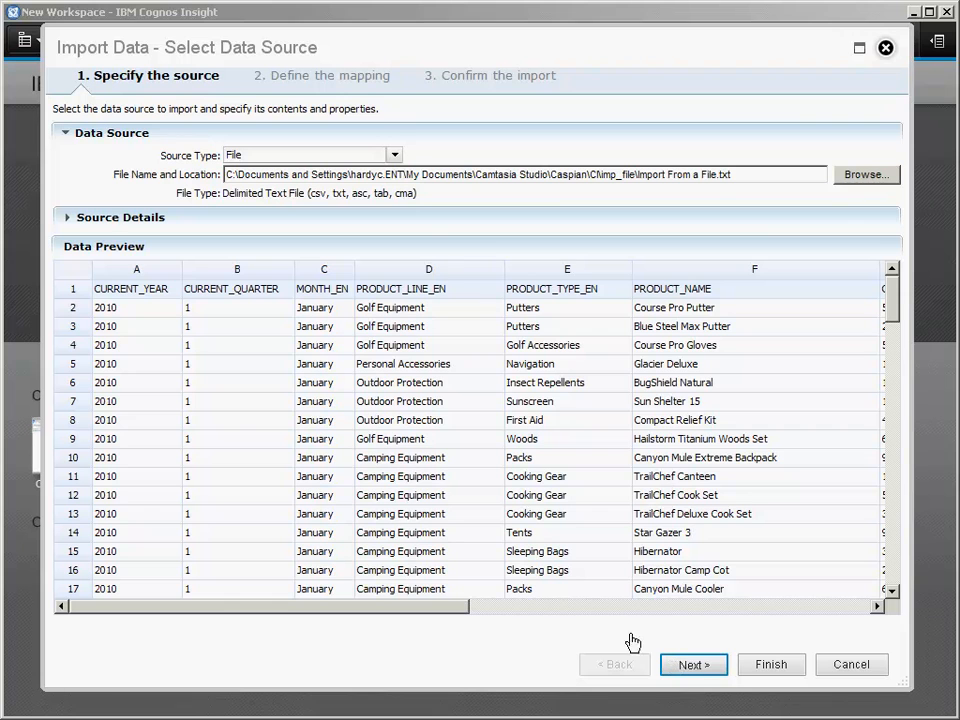
mouse_move(476, 480)
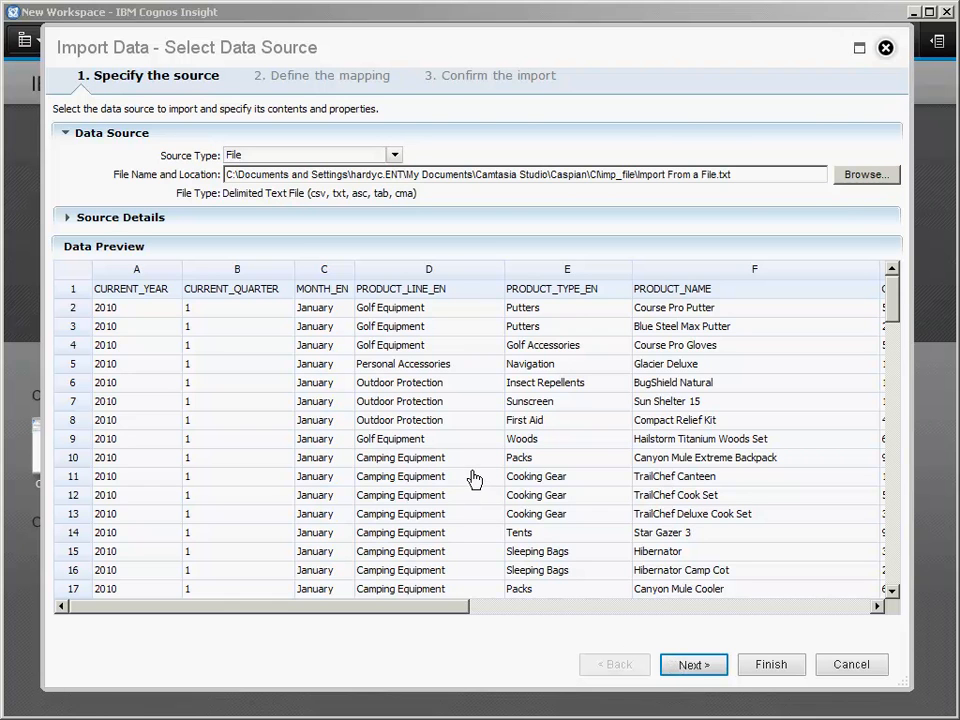
left_click(692, 664)
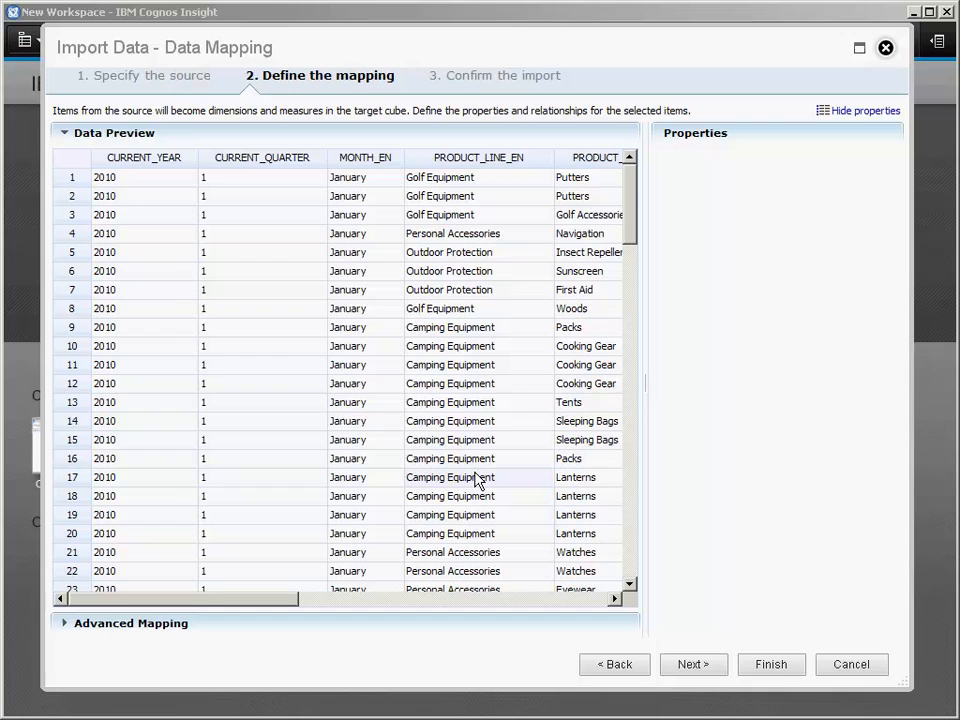